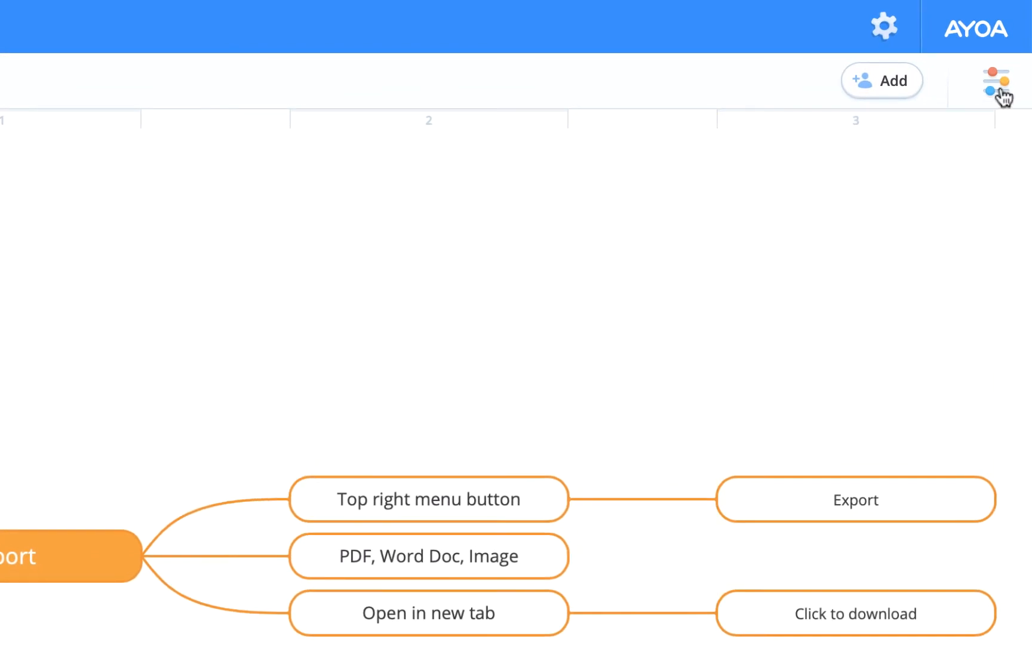
Step: Reveal the map options menu from the top-right toolbar button
{"action": "left_click", "coordinate": [996, 80]}
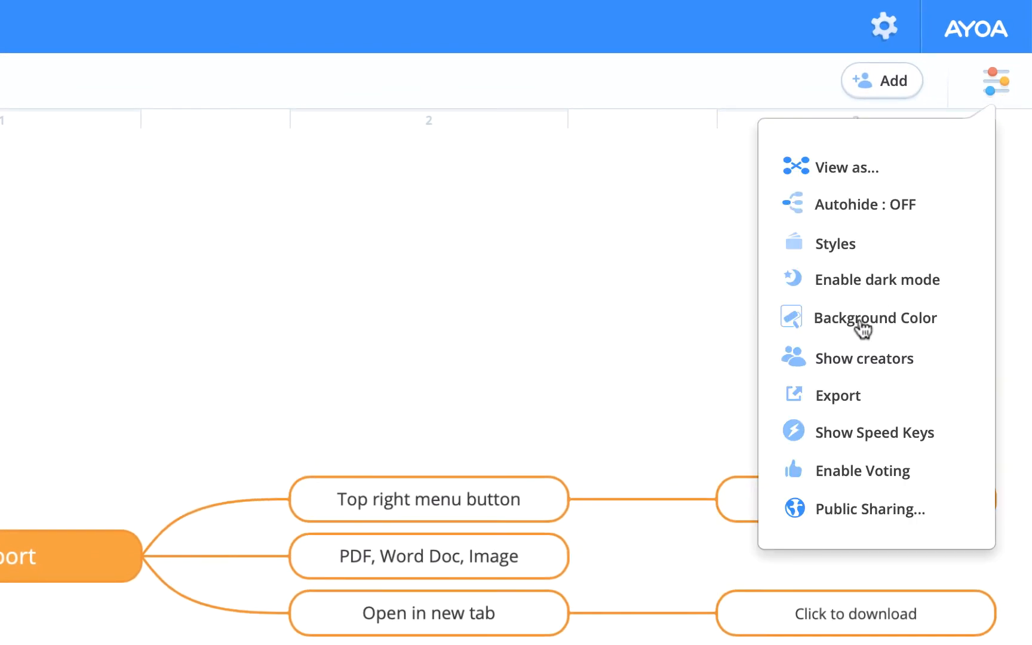
{"action": "mouse_move", "coordinate": [839, 402]}
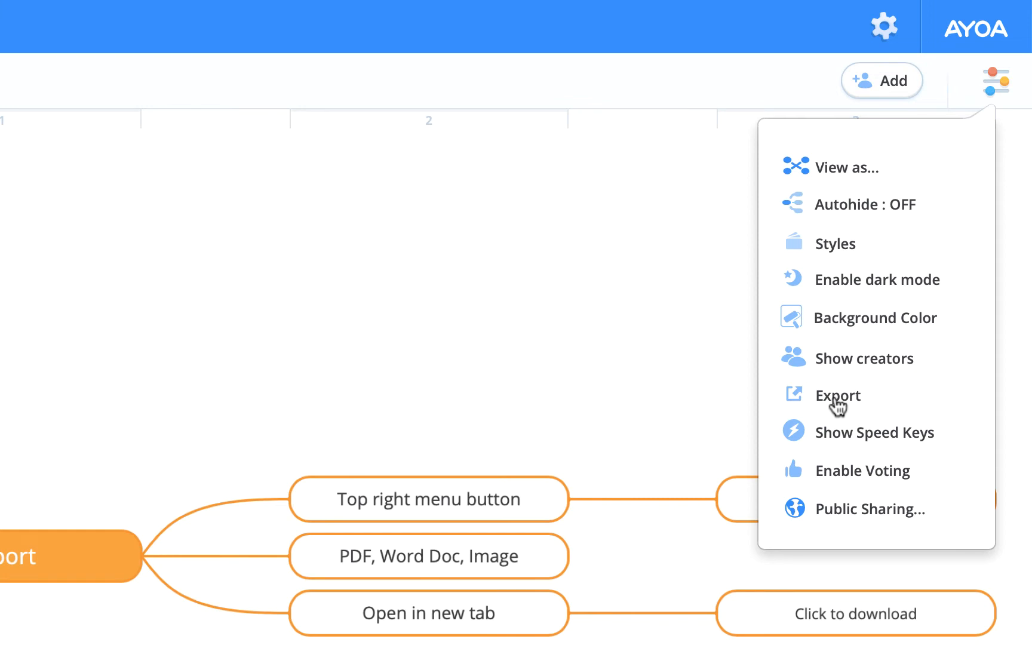
Step: Choose Export to get the PDF, Word and image format choices
{"action": "left_click", "coordinate": [838, 395]}
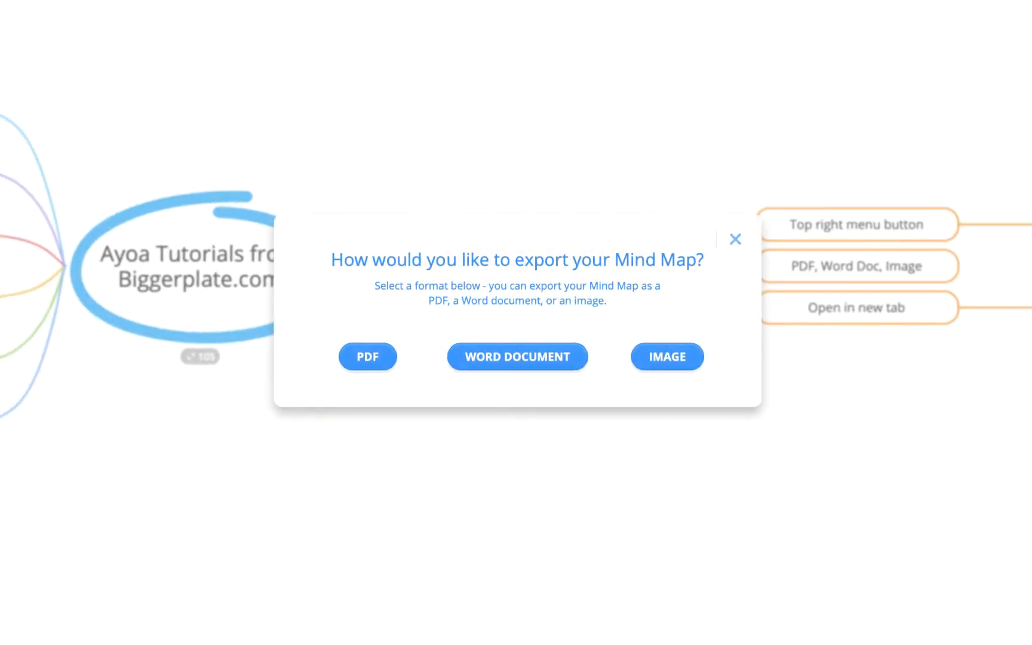
{"action": "mouse_move", "coordinate": [463, 323]}
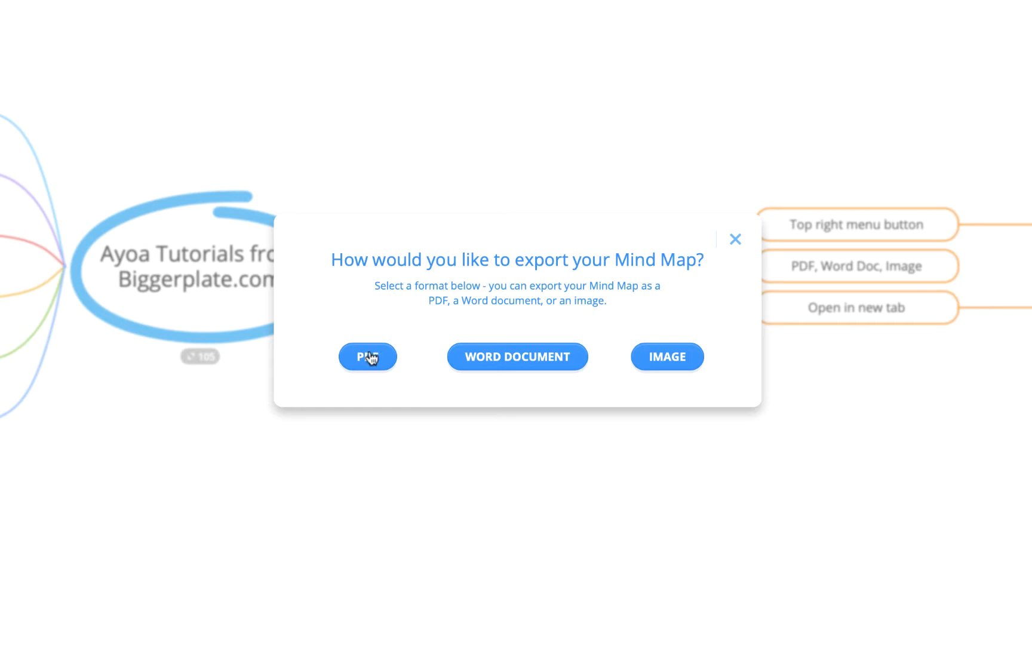
{"action": "mouse_move", "coordinate": [666, 356]}
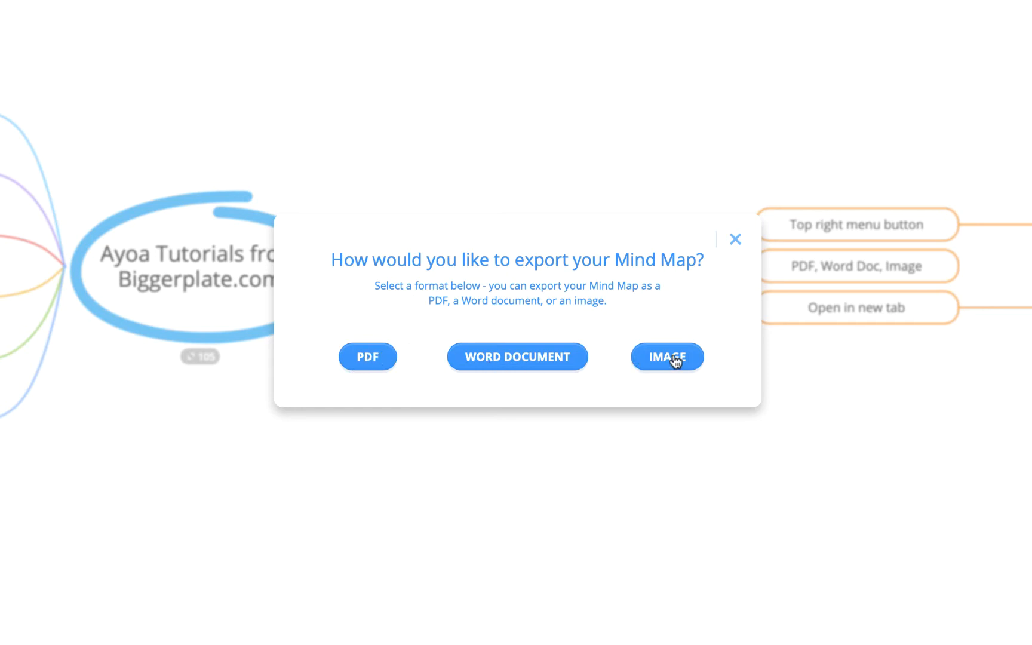
{"action": "mouse_move", "coordinate": [367, 356]}
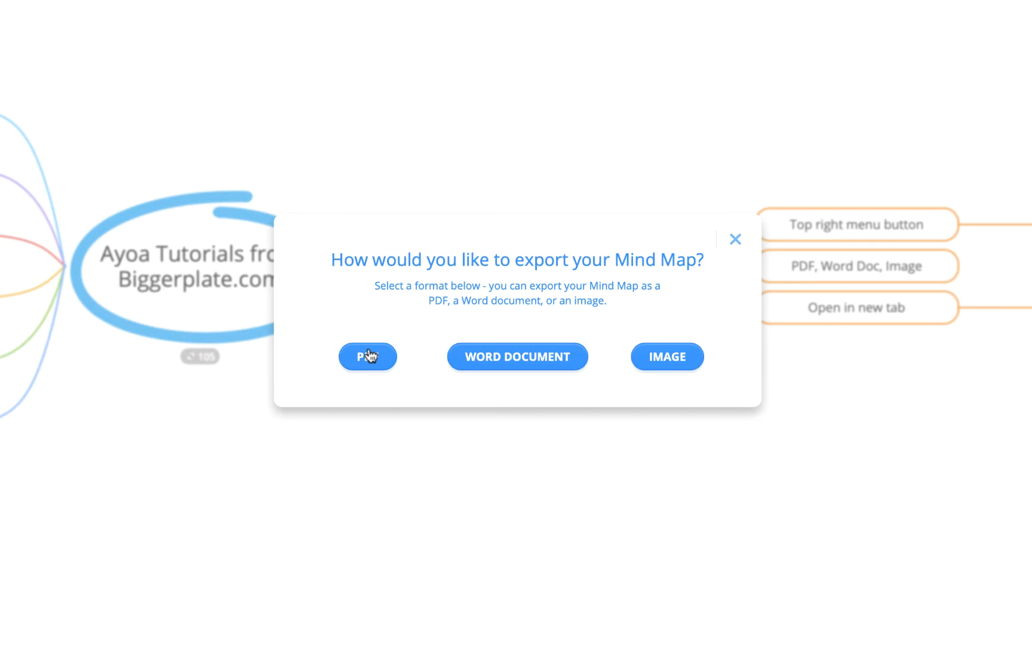
Step: Export the whole map as a PDF Image, producing ayoa-tutorials-from-biggerplate.com.pdf
{"action": "left_click", "coordinate": [367, 356]}
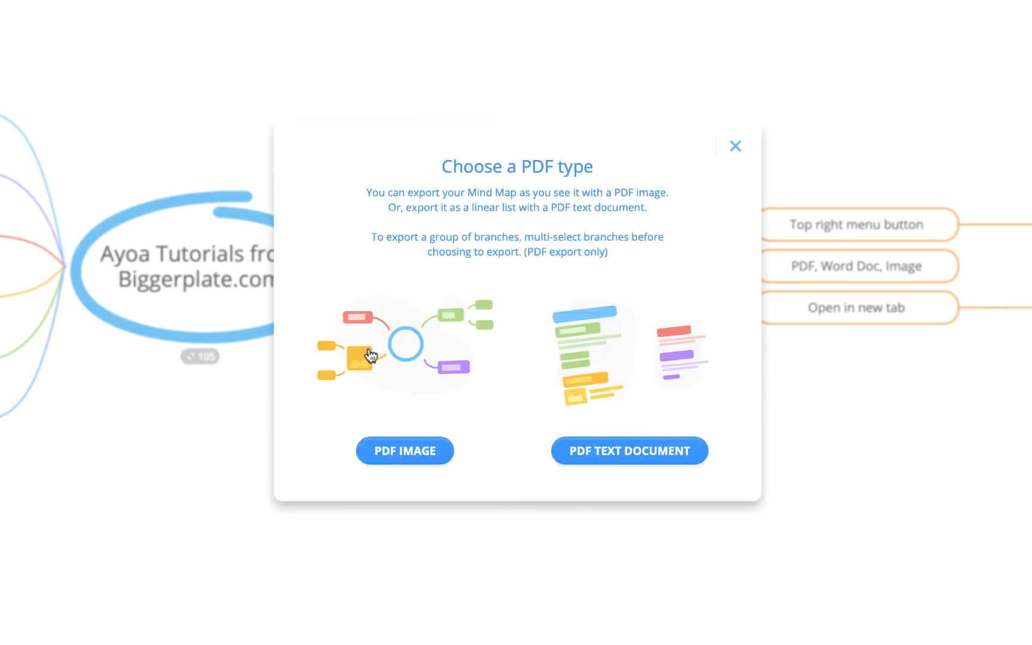
{"action": "mouse_move", "coordinate": [559, 383]}
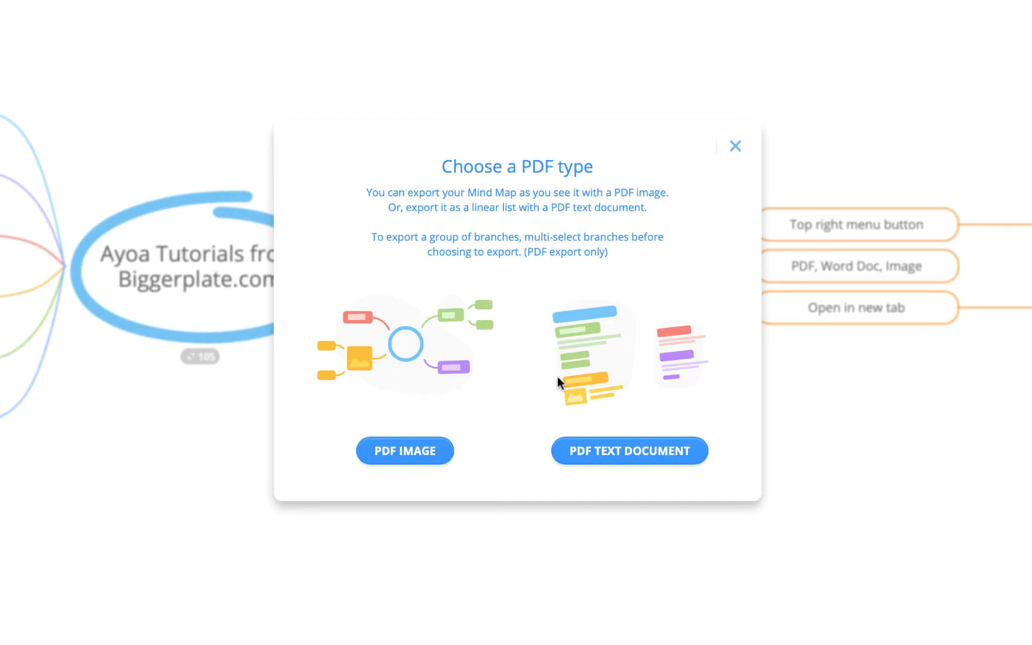
{"action": "mouse_move", "coordinate": [451, 387]}
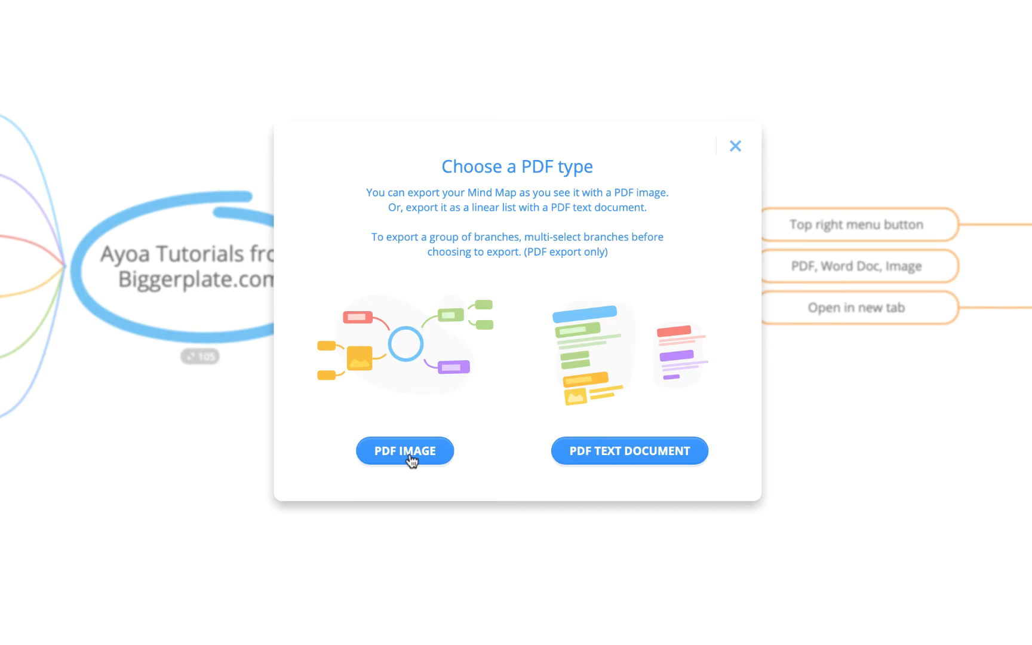
{"action": "left_click", "coordinate": [405, 451]}
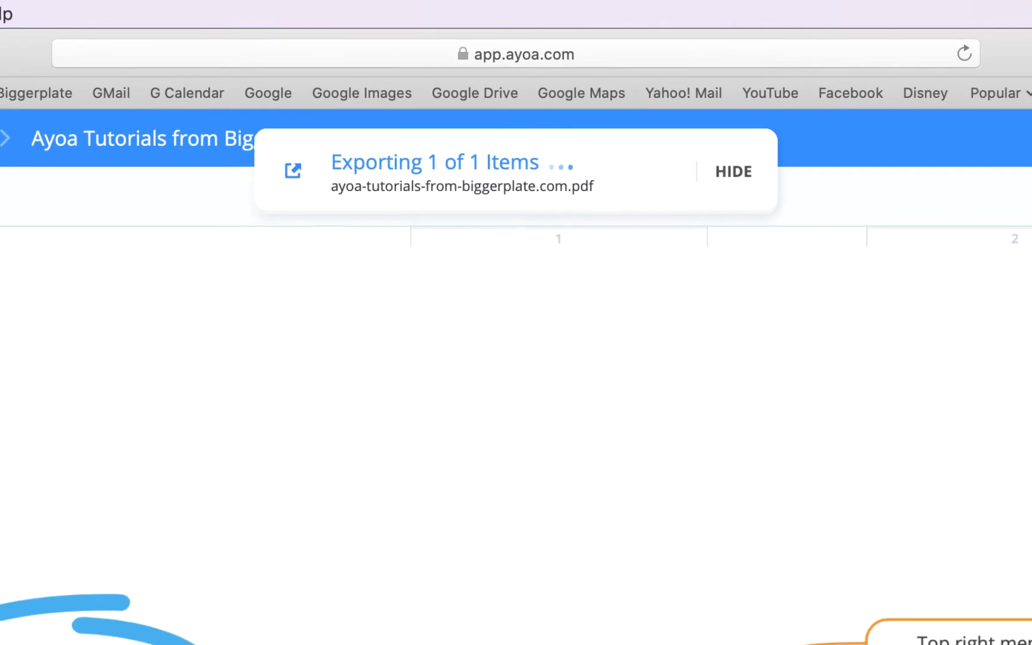
{"action": "mouse_move", "coordinate": [438, 305]}
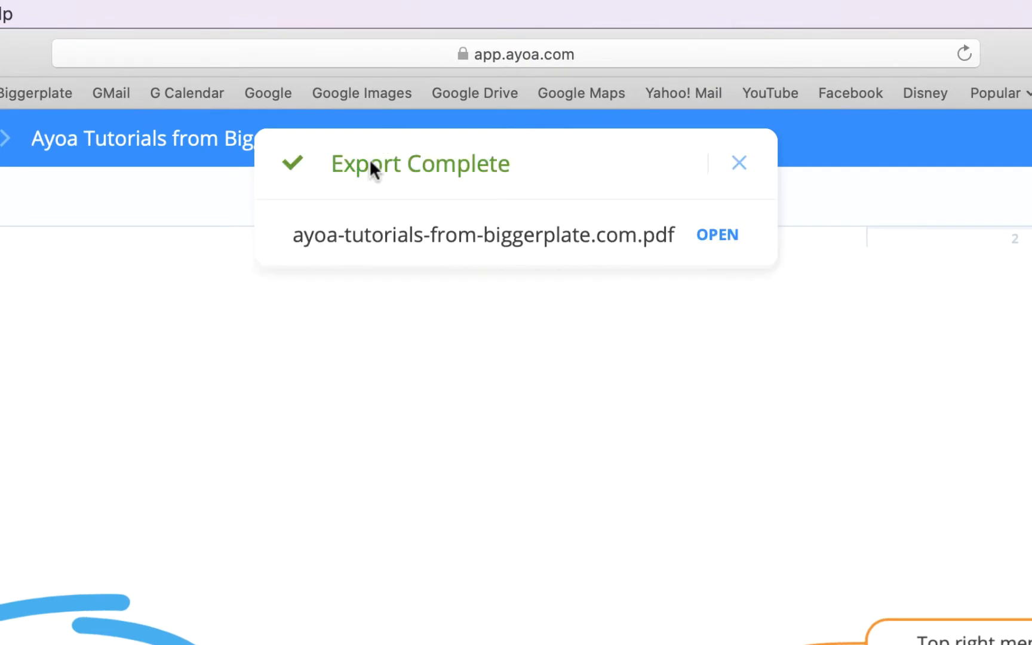
{"action": "mouse_move", "coordinate": [440, 222]}
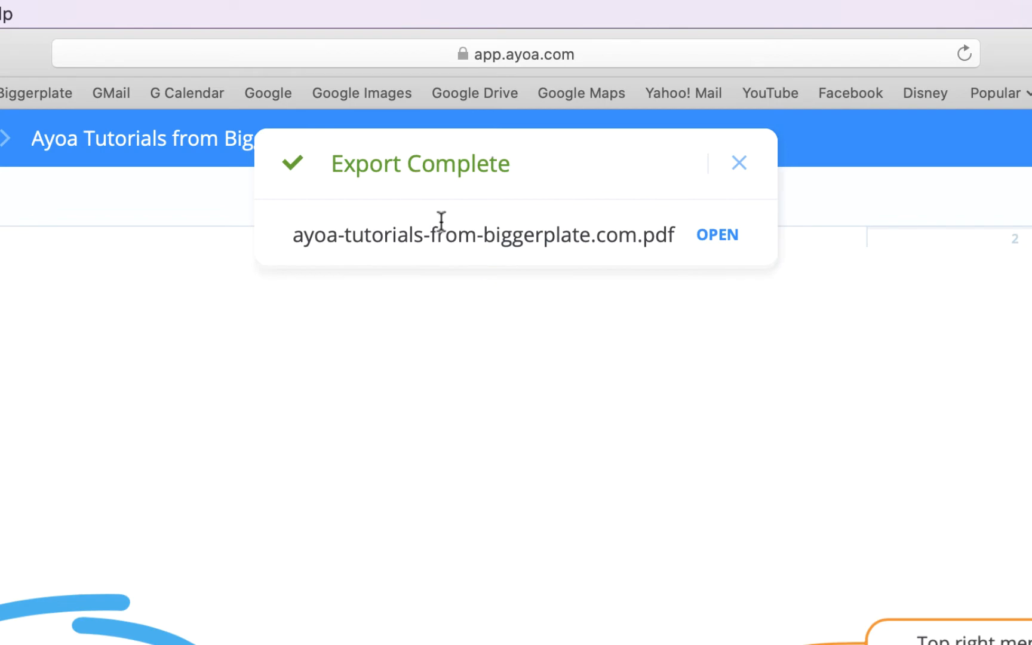
{"action": "mouse_move", "coordinate": [710, 250]}
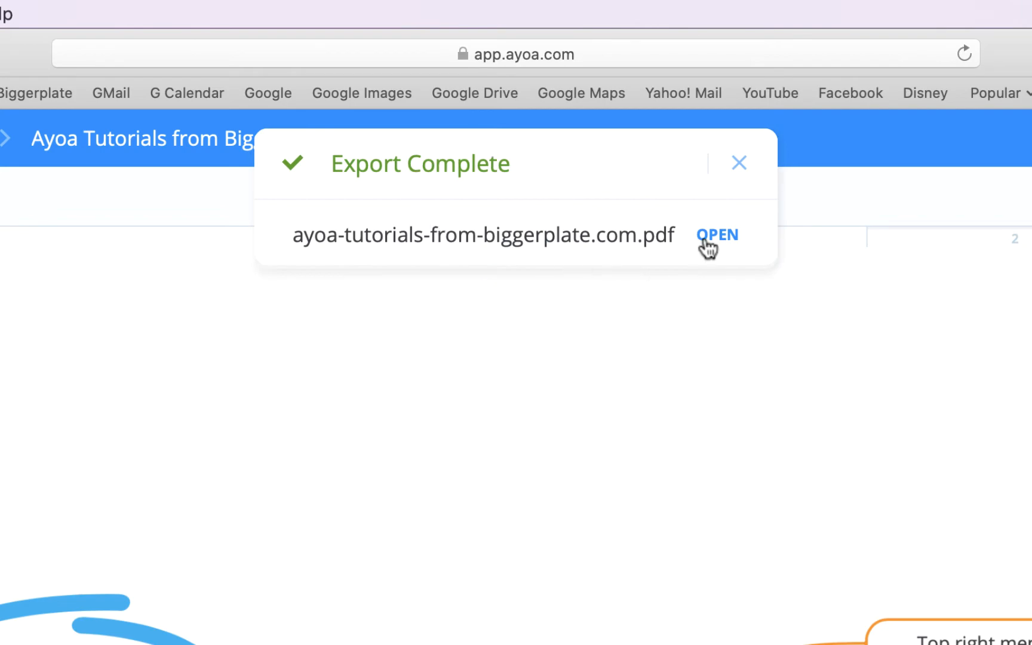
Step: Open the finished ayoa-tutorials-from-biggerplate.com.pdf in a new browser tab
{"action": "left_click", "coordinate": [717, 235]}
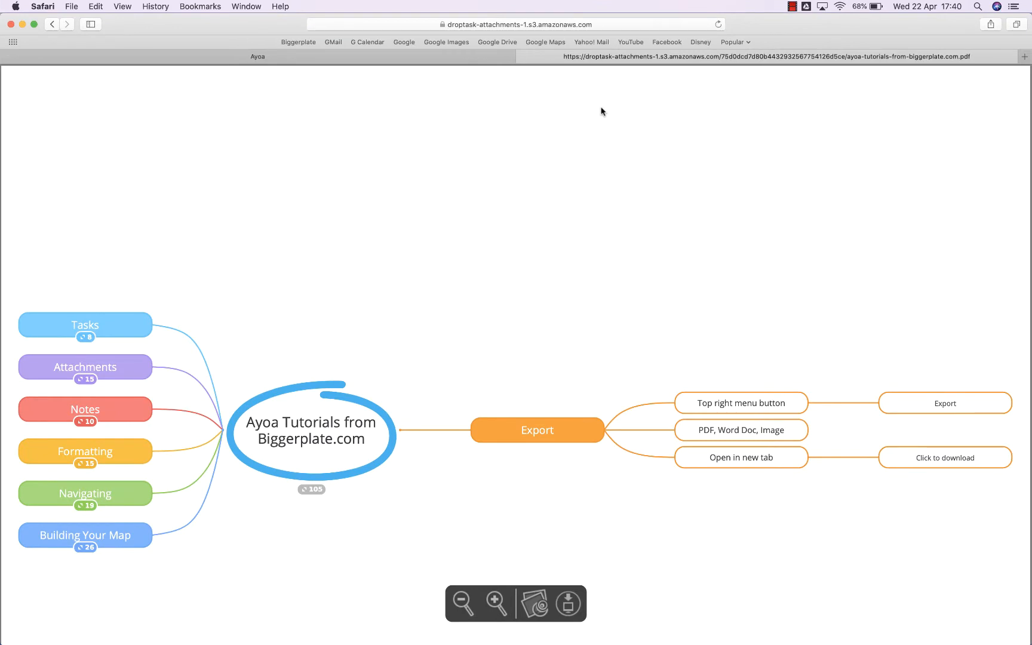
{"action": "mouse_move", "coordinate": [625, 343]}
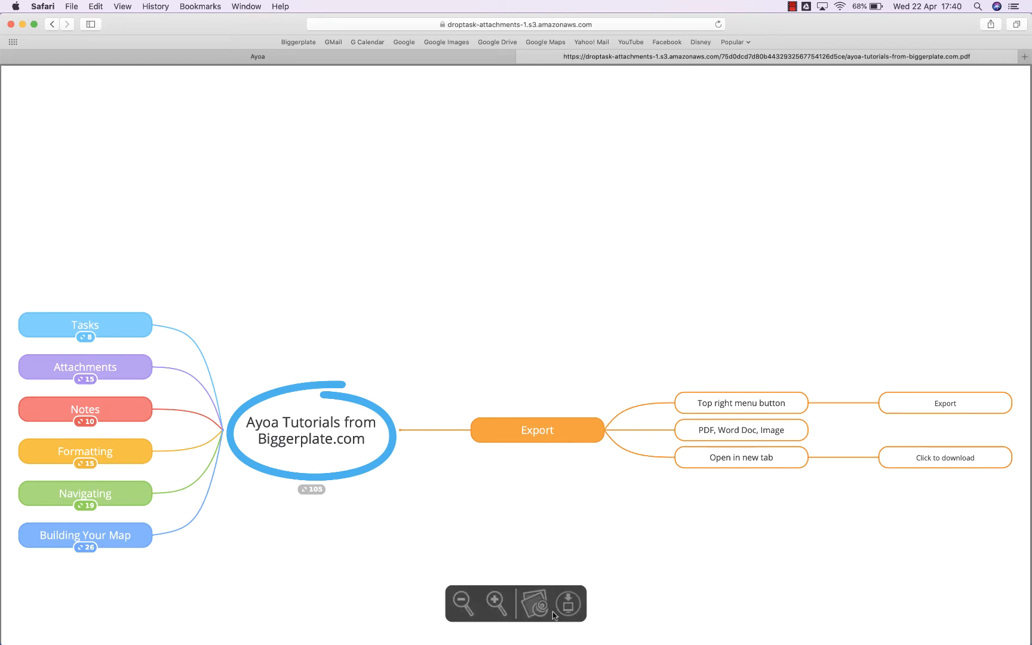
Step: Download the mind map PDF from Safari's floating PDF toolbar
{"action": "left_click", "coordinate": [494, 601]}
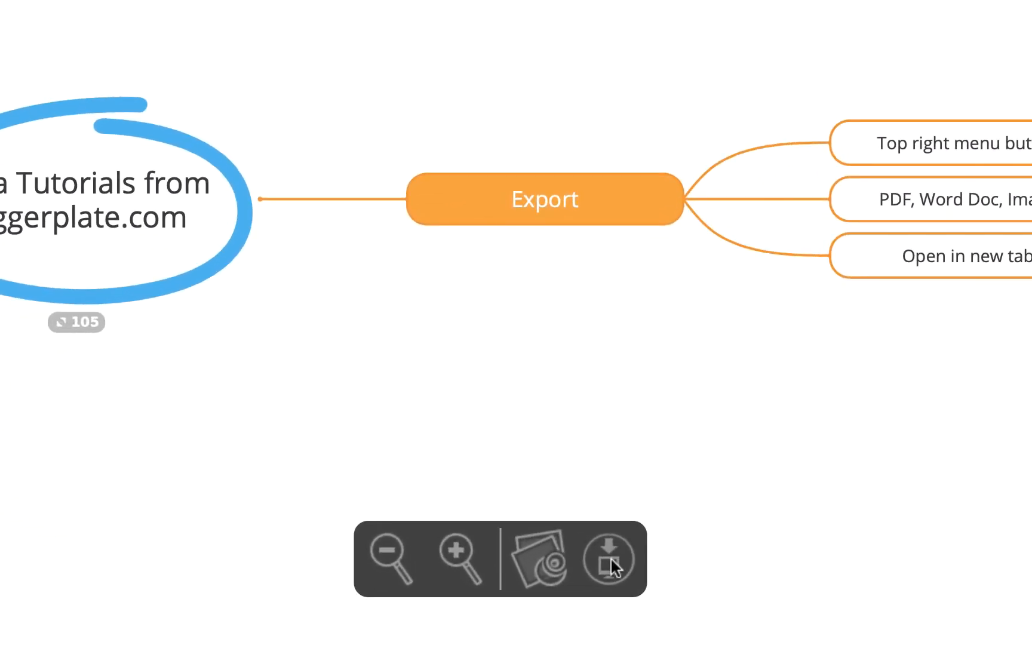